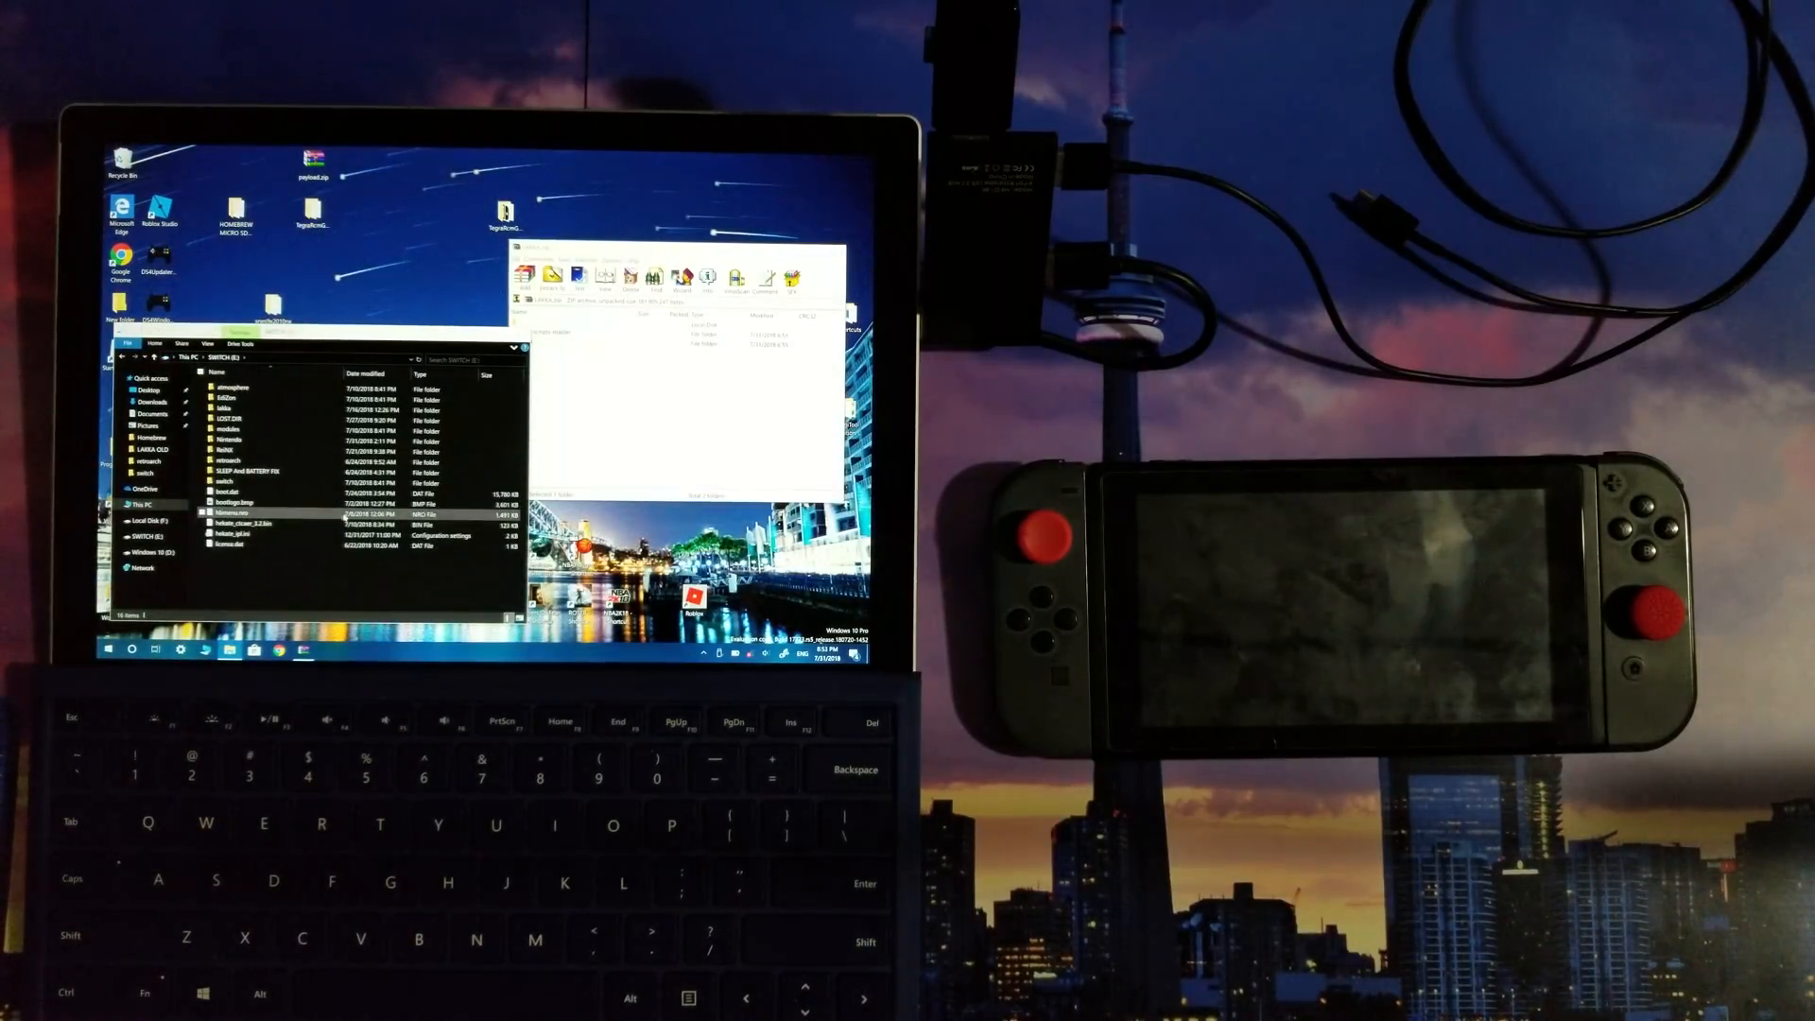
- Open the downloaded Lakka archive in WinRAR so its lakka folder is listed
click(232, 408)
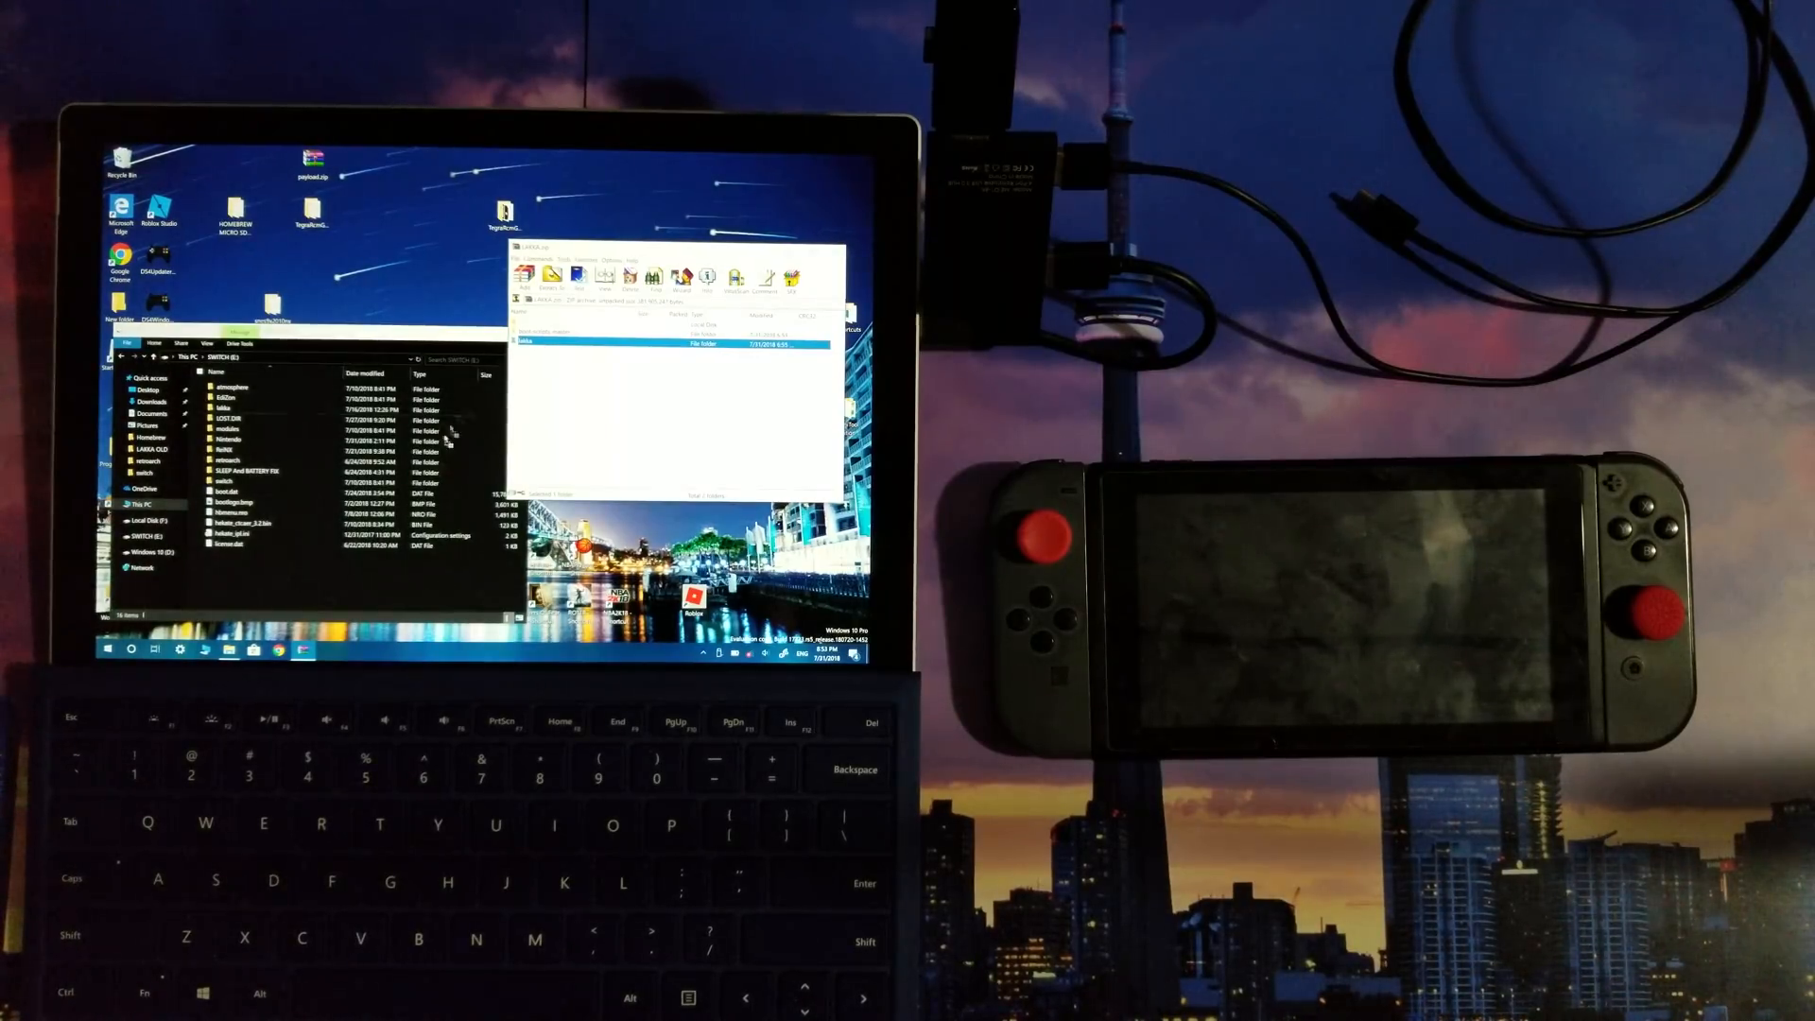
mouse_move(362, 590)
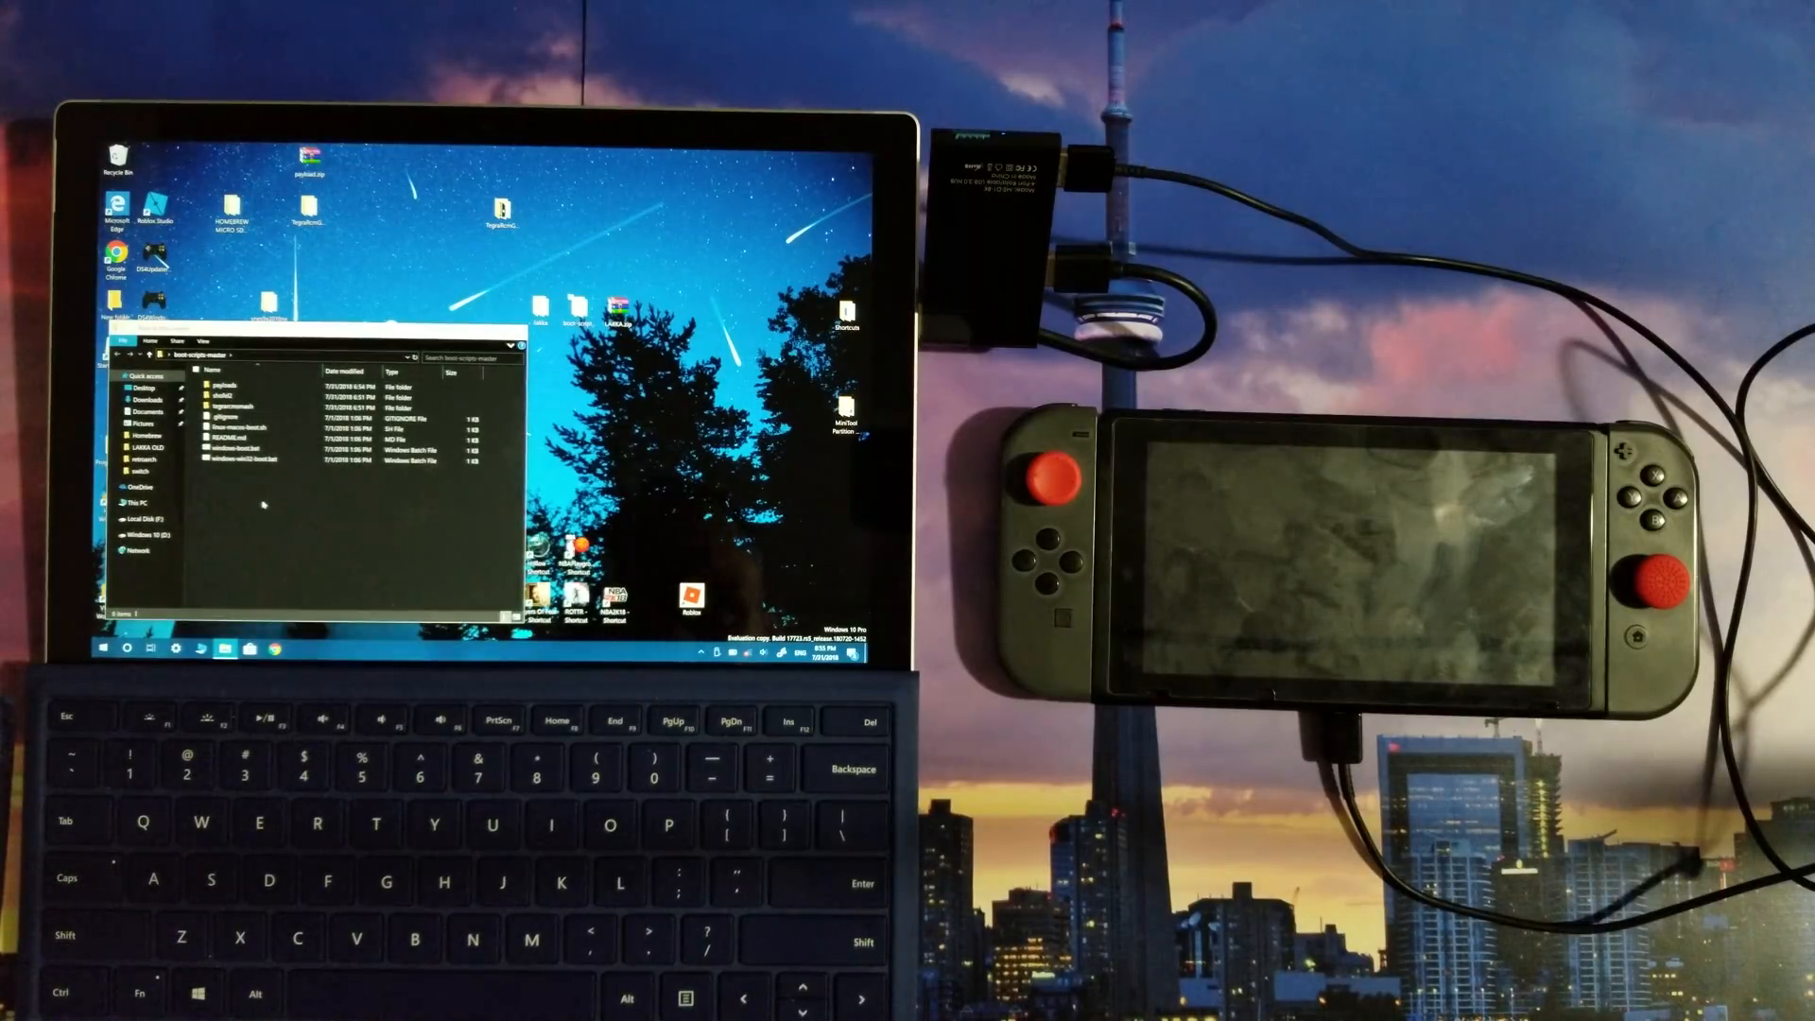
- Run the Windows batch file in boot-scripts-master to inject the Lakka payload
click(266, 449)
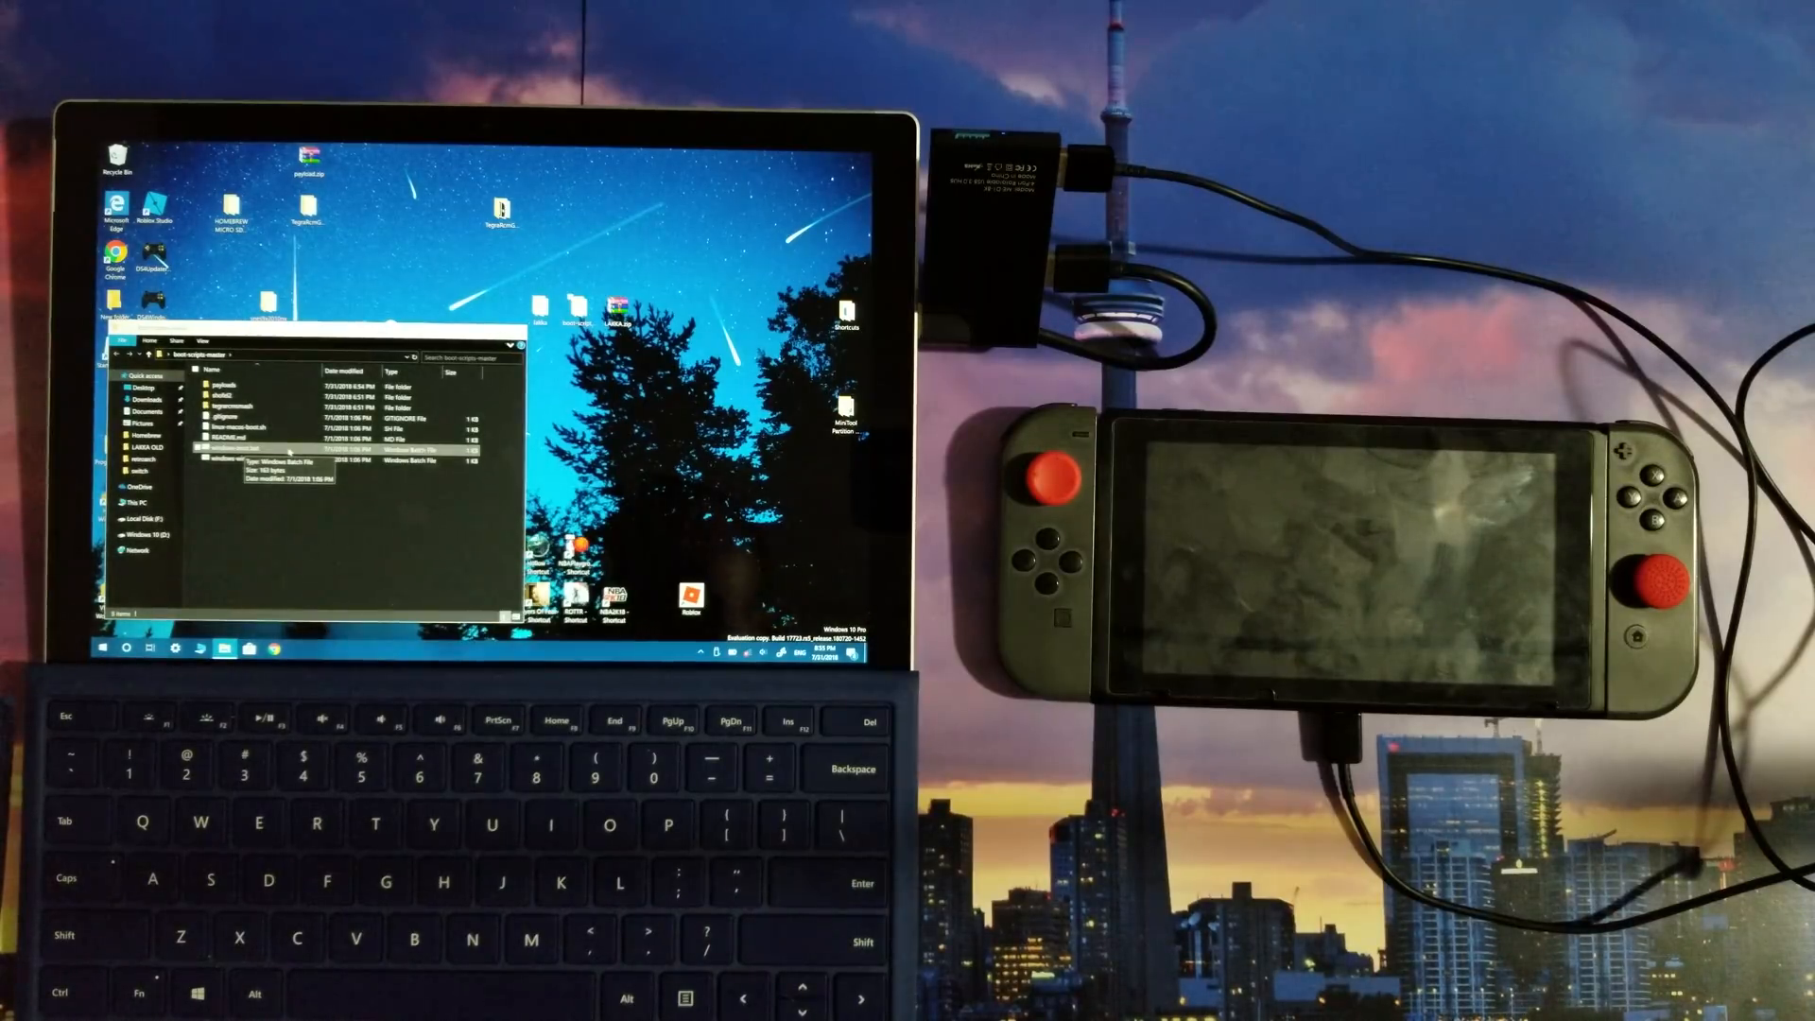
double_click(288, 452)
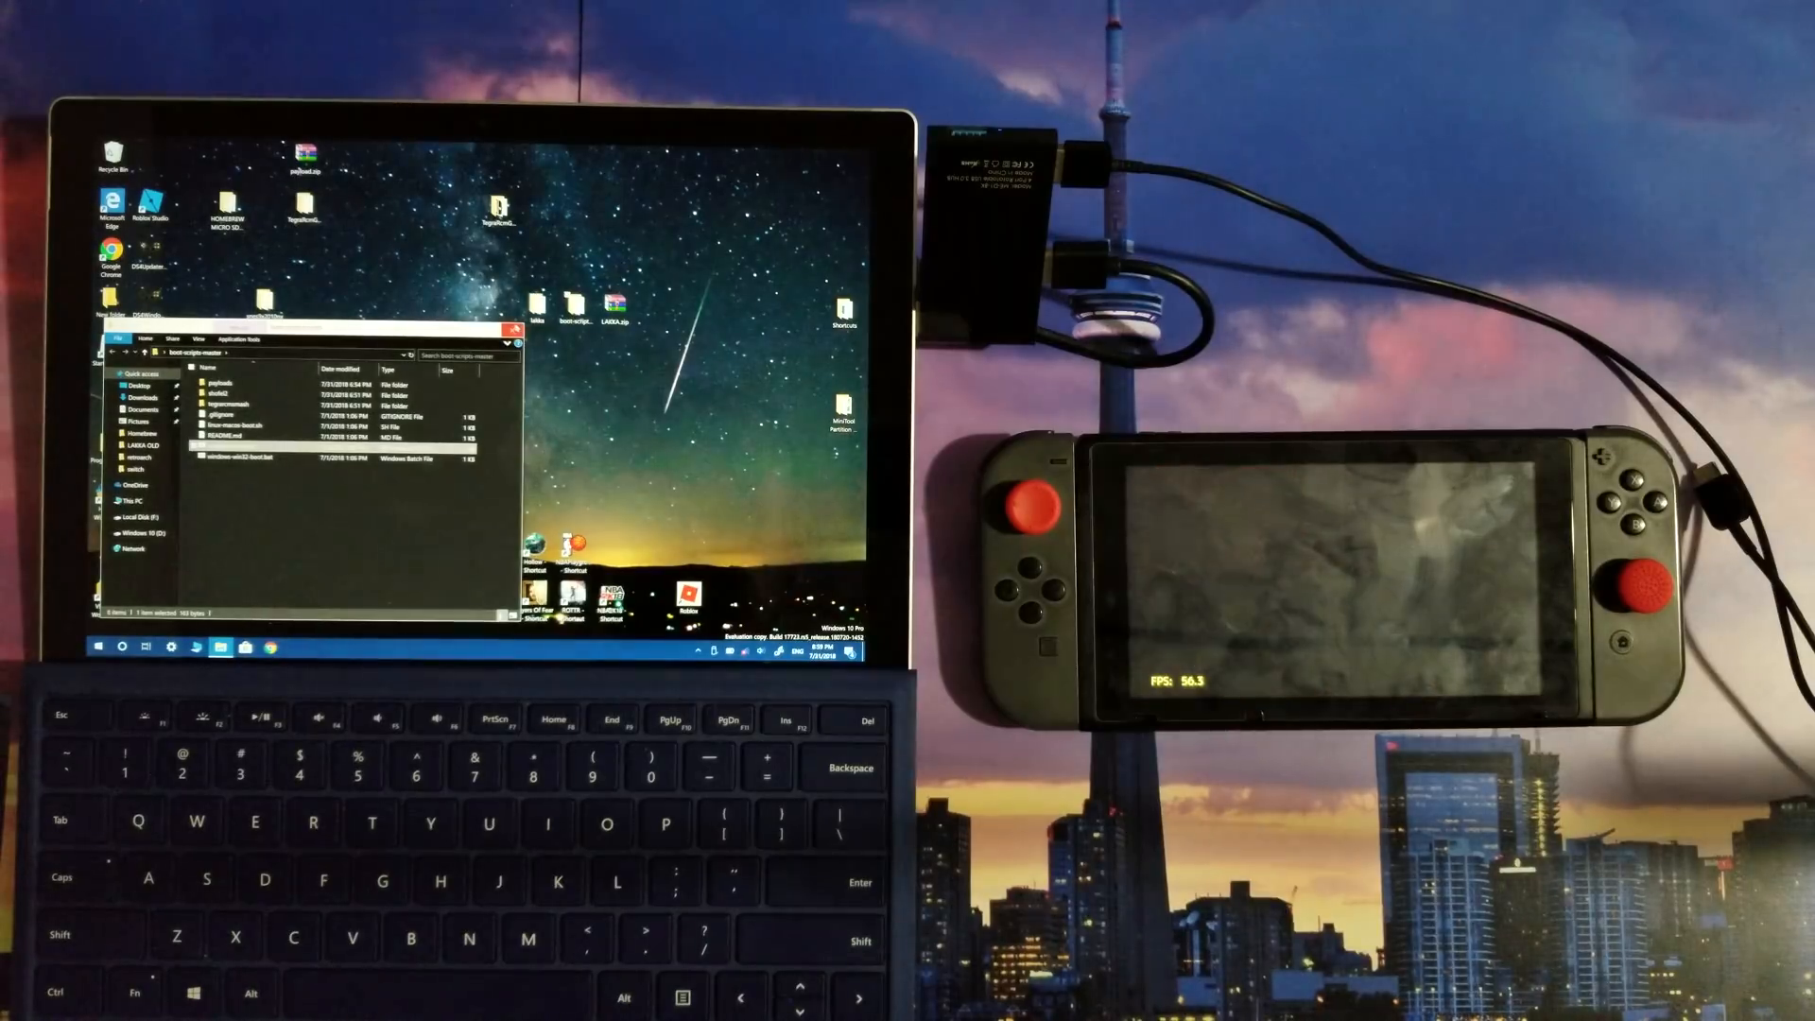
- Close the boot-scripts Explorer window while the N64 game runs in Lakka
click(521, 331)
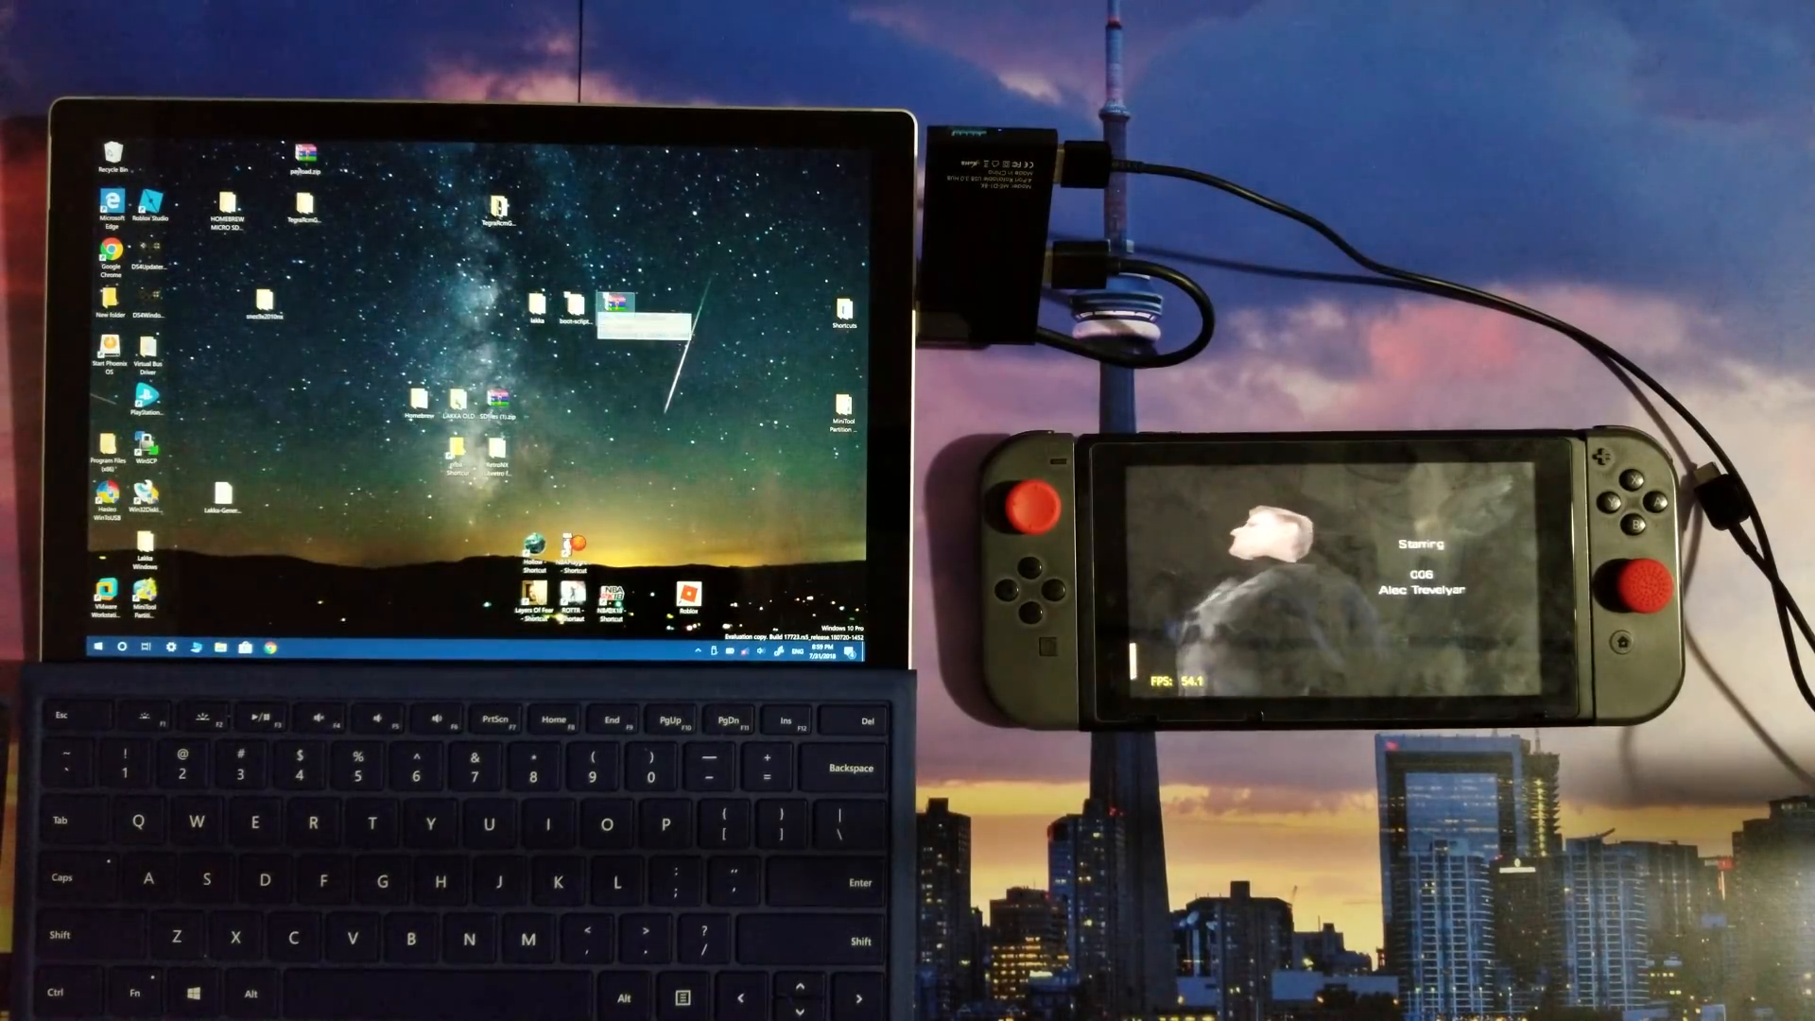